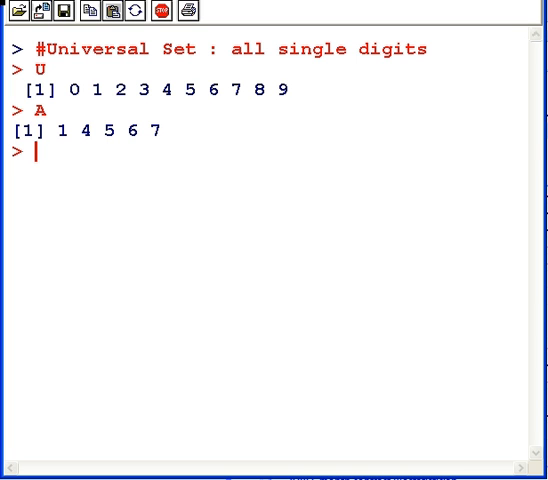
# Print set B, showing its elements 2 4 6 7 9
pyautogui.write('B')
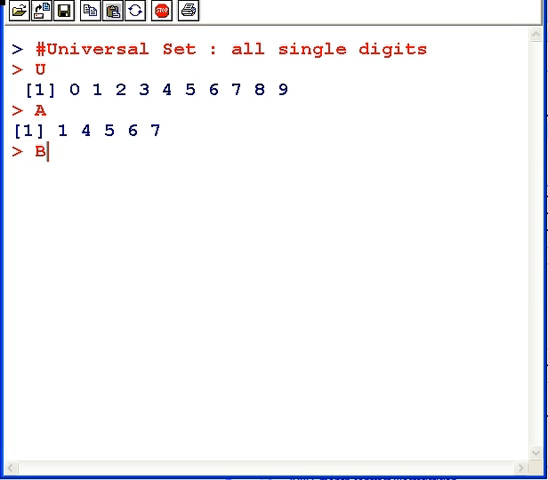
pyautogui.press('Return')
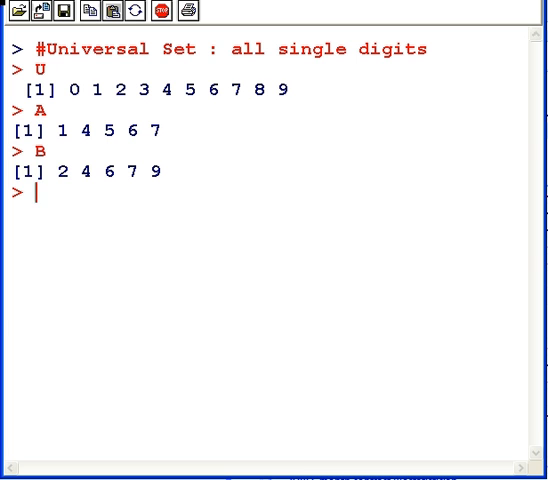
# Compute union(A,B) giving 1 4 5 6 7 2 9, then its sorted form 1 2 4 5 6 7 9
pyautogui.write('union')
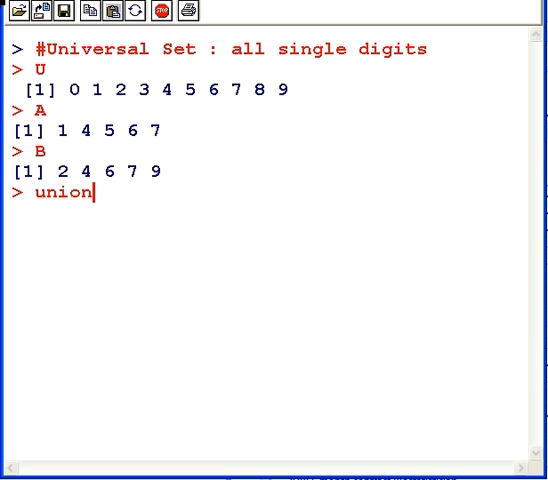
pyautogui.write('(A,B')
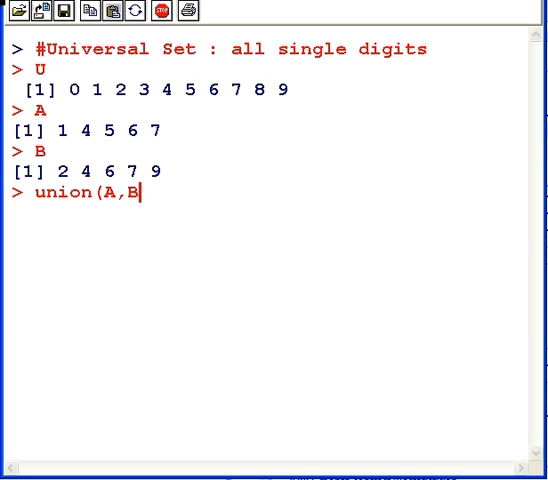
pyautogui.write(')')
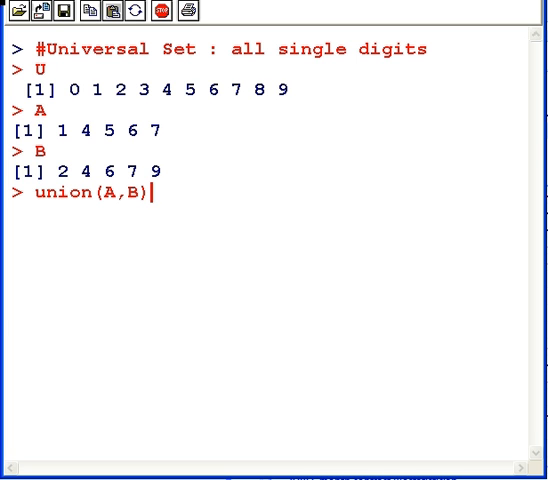
pyautogui.press('Return')
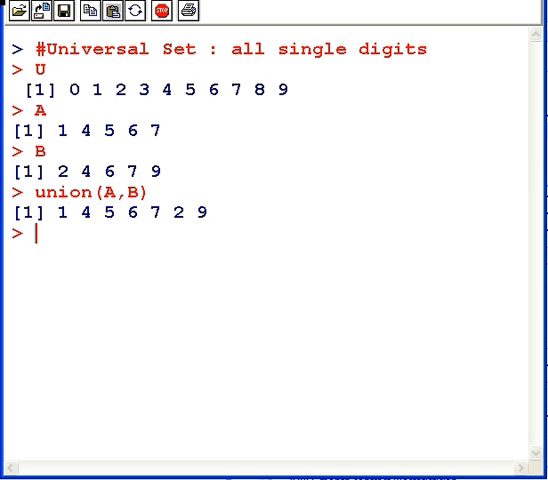
pyautogui.write('so')
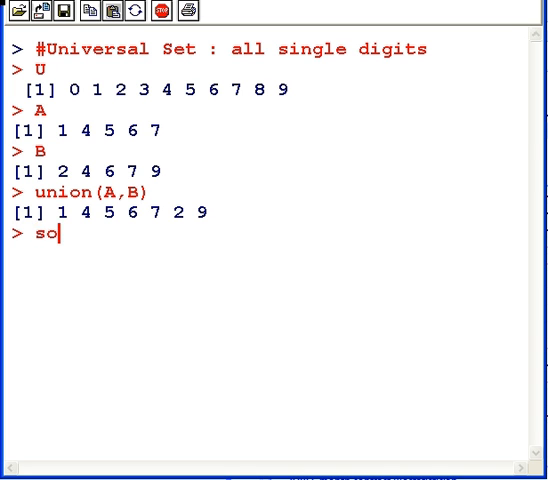
pyautogui.write('rt(un')
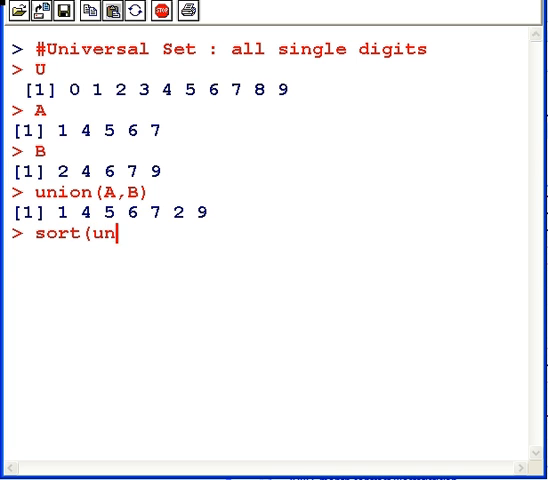
pyautogui.write('ion(A')
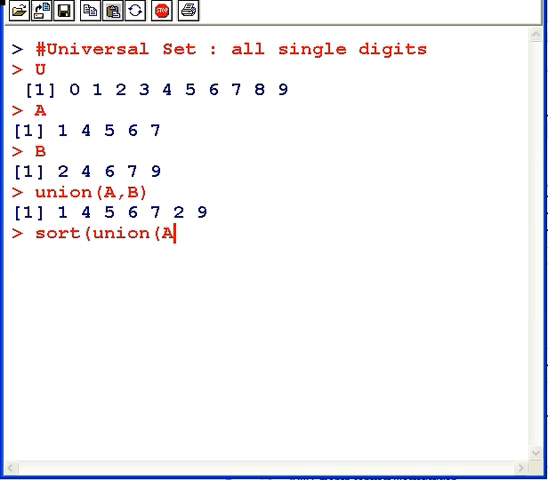
pyautogui.press('Return')
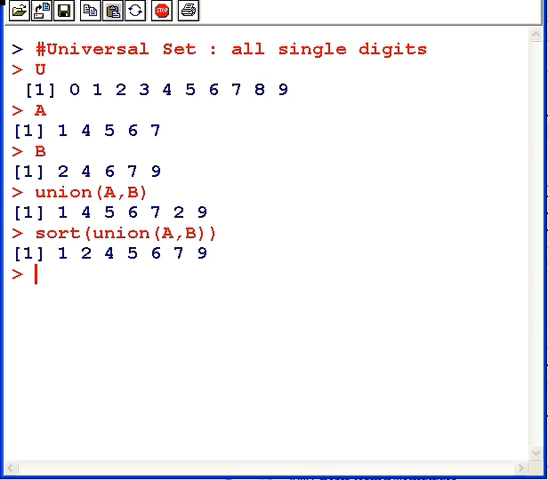
# Compute intersect(A,B), giving 4 6 7
pyautogui.write('inter')
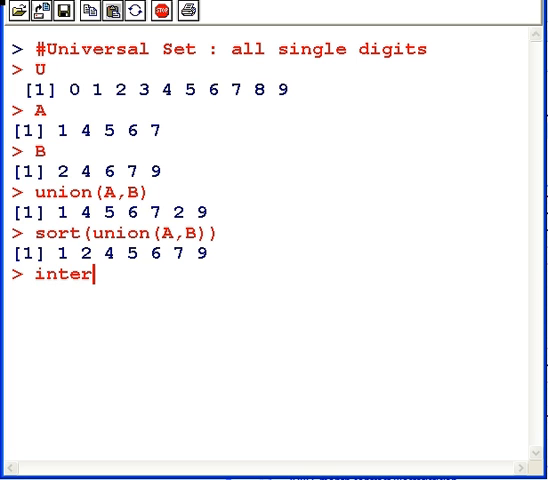
pyautogui.write('sect(A,B')
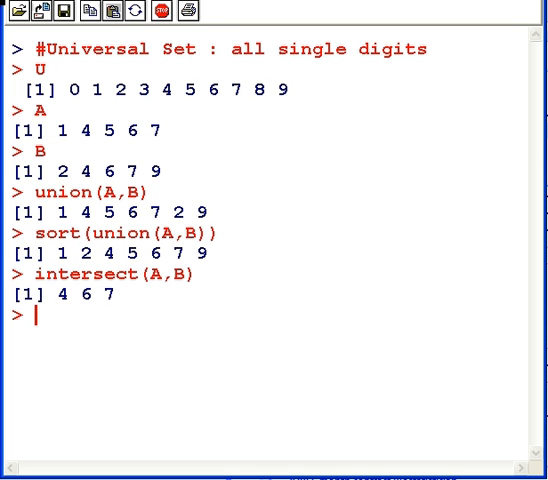
# Compute setdiff(A,B) giving 1 5 and setdiff(B,A) giving 2 9, then begin the next setdiff
pyautogui.write('setdi')
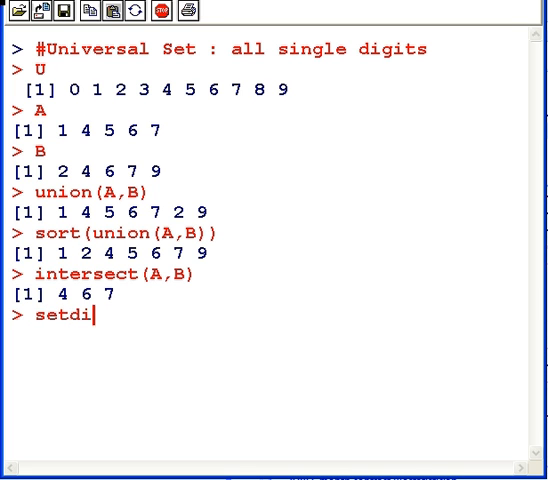
pyautogui.write('ff(A')
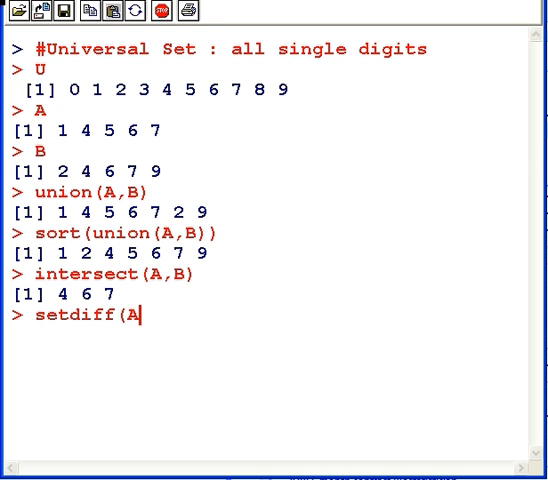
pyautogui.write(',B)')
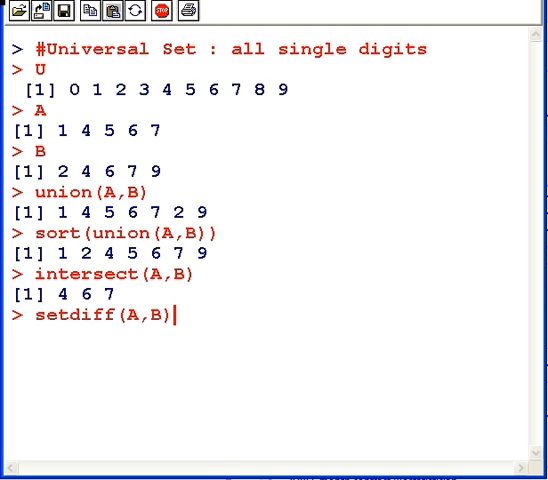
pyautogui.press('Return')
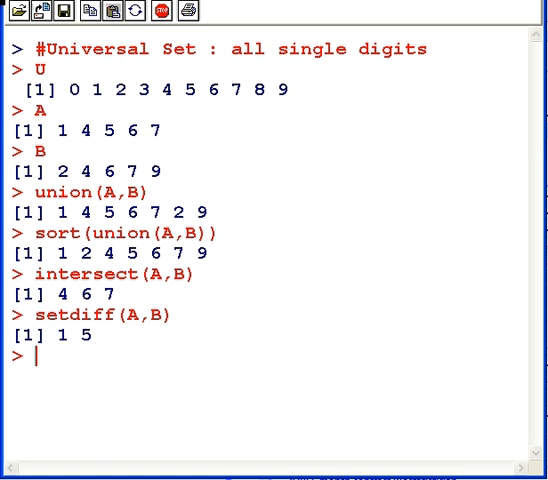
pyautogui.write('sa')
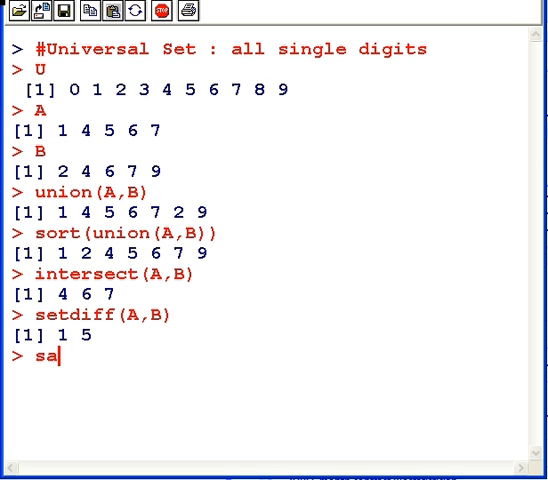
pyautogui.write('setdi')
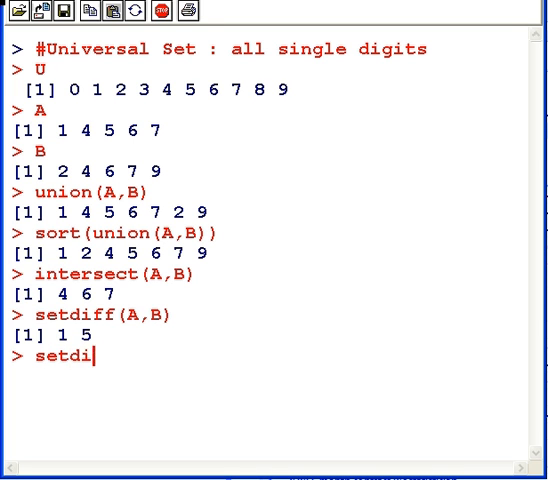
pyautogui.write('ff(B,')
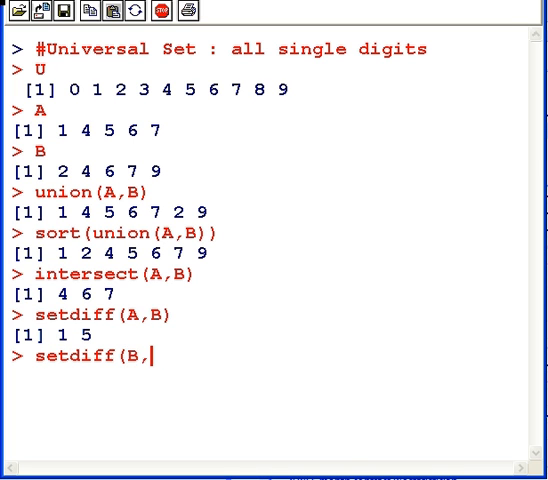
pyautogui.press('Return')
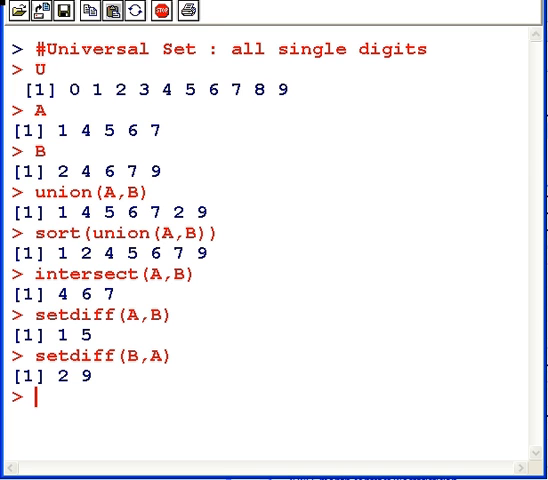
pyautogui.write('set')
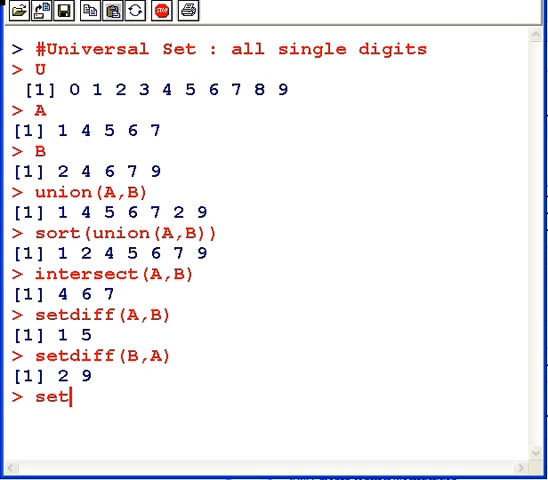
# Compute the complements setdiff(U,A) giving 0 2 3 8 9 and setdiff(U,B) giving 0 1 3 5 8
pyautogui.write('diff(')
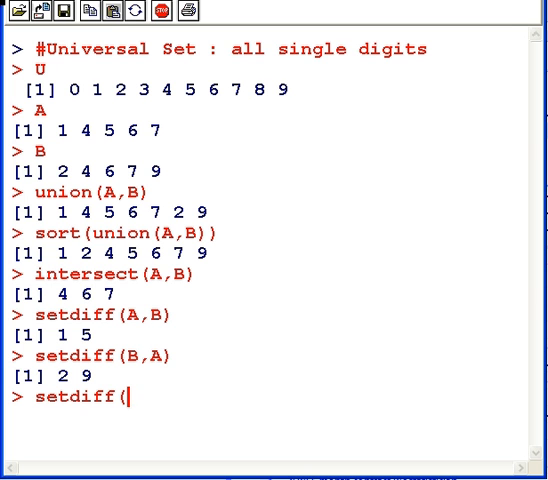
pyautogui.write('U,A)')
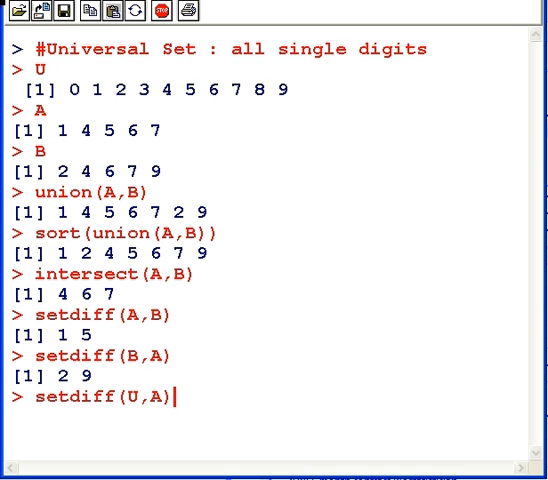
pyautogui.press('Return')
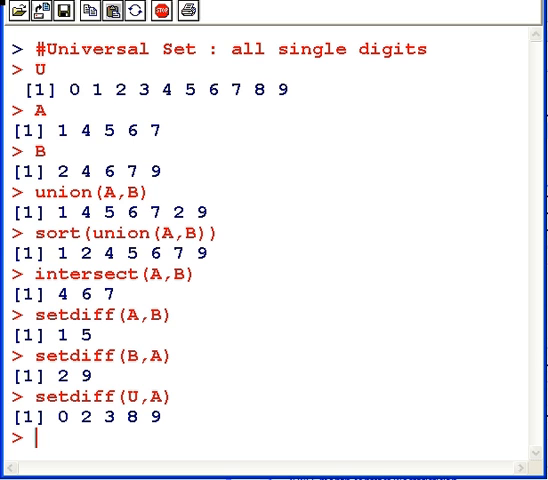
pyautogui.write('setdiff(U,')
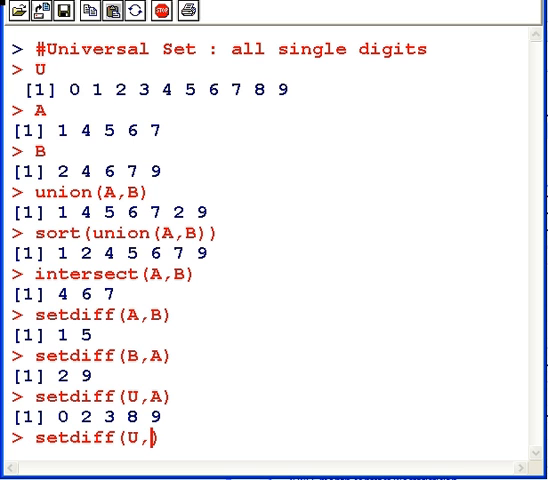
pyautogui.press('Return')
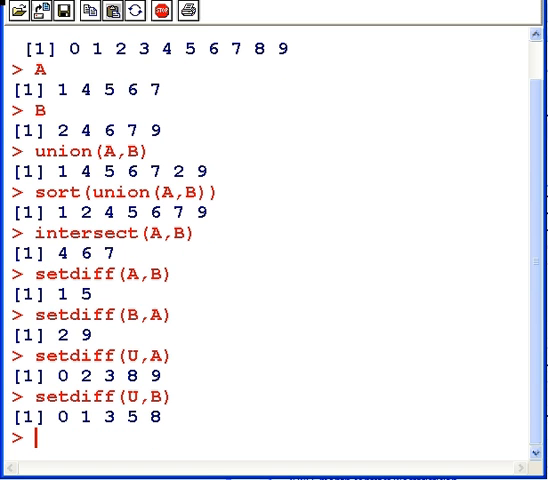